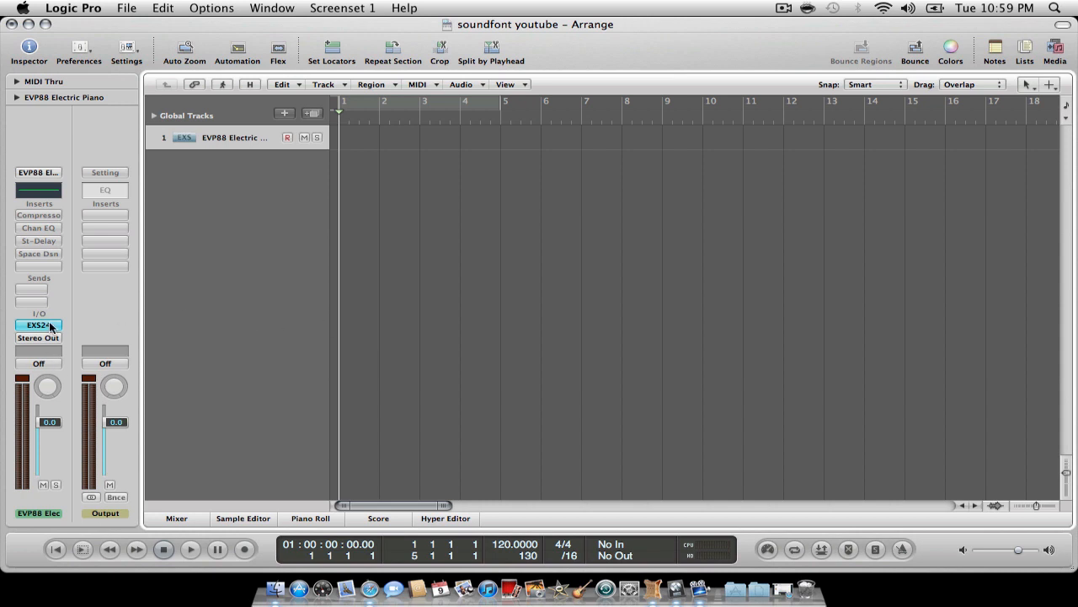
Step: Open the EXS24 sampler's instrument list, then close the sampler window
left_click(38, 325)
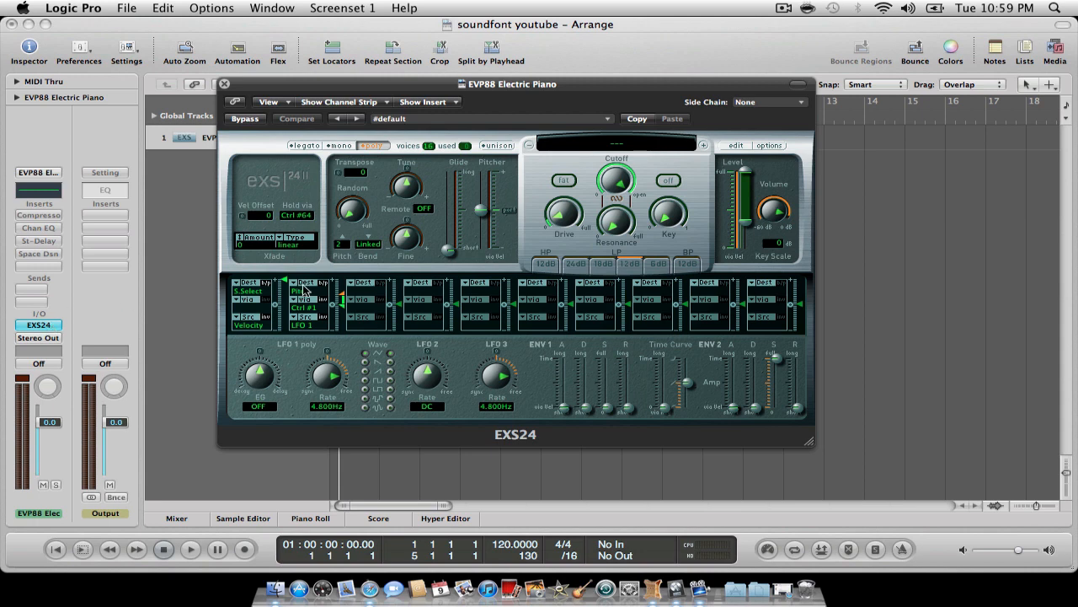
left_click(615, 143)
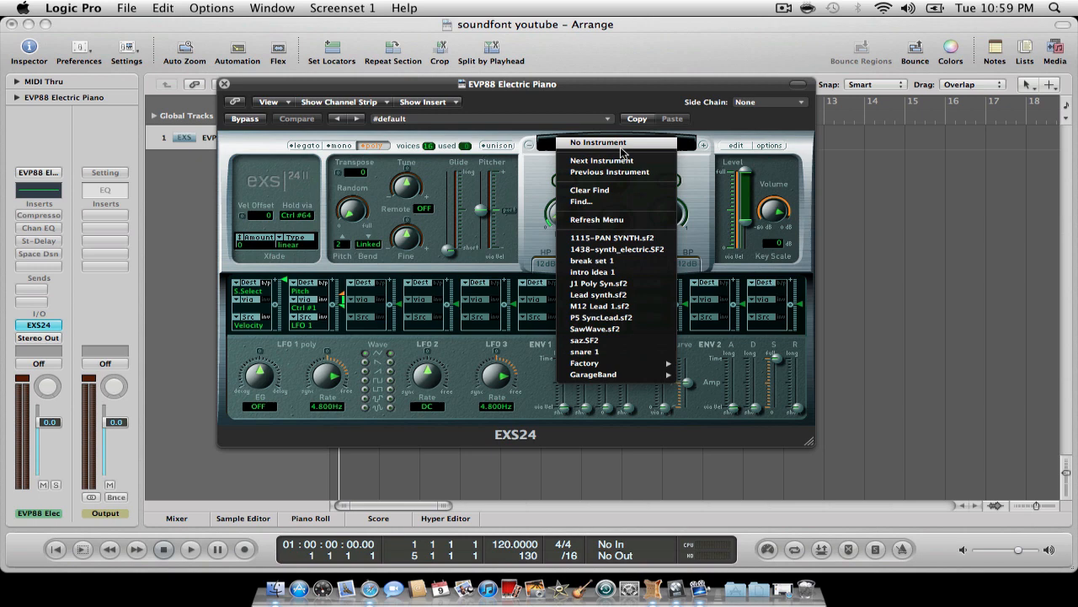
mouse_move(603, 266)
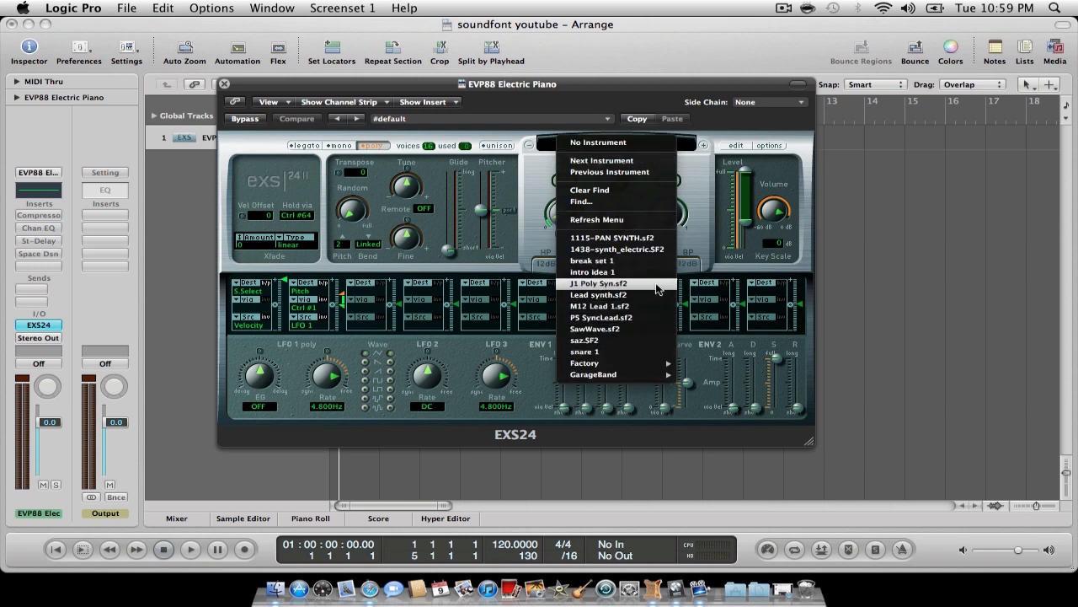
mouse_move(697, 192)
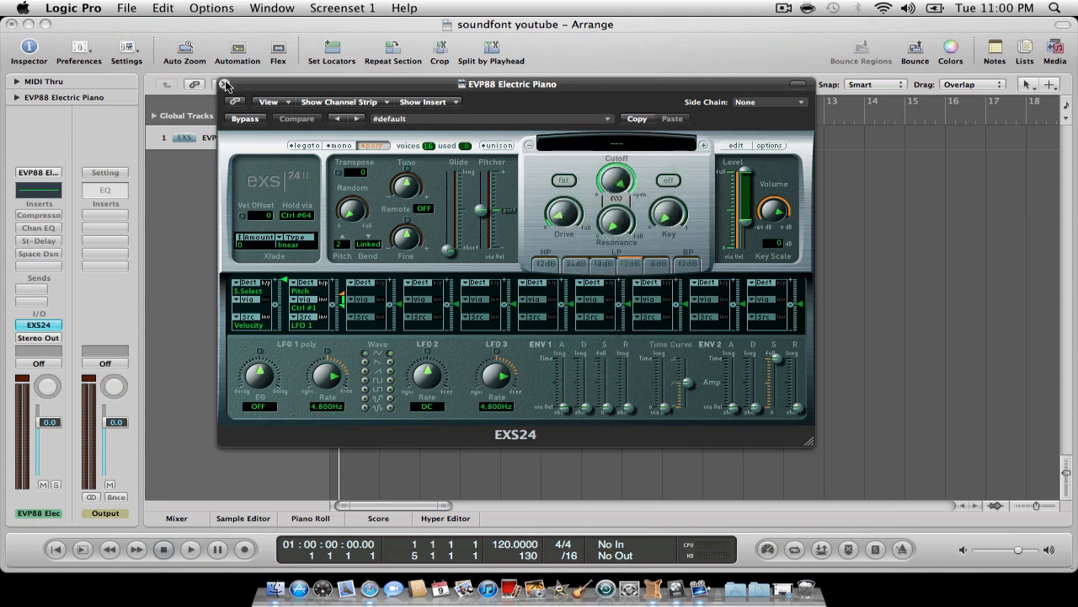
left_click(225, 84)
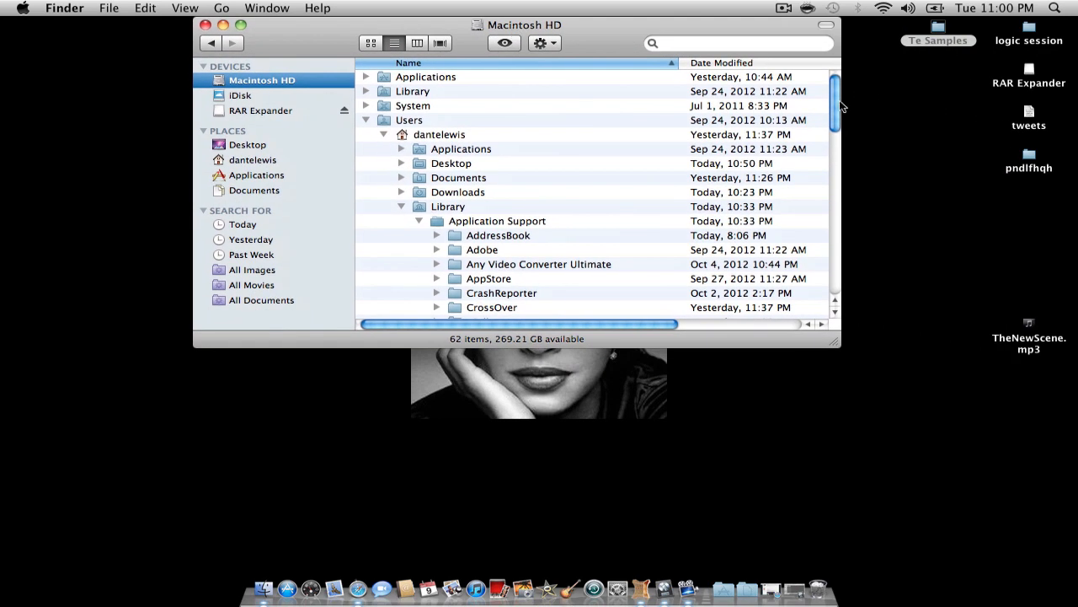
Step: In Finder, expand the Logic folder and its Sampler Instruments folder to show the files
scroll("down", 3)
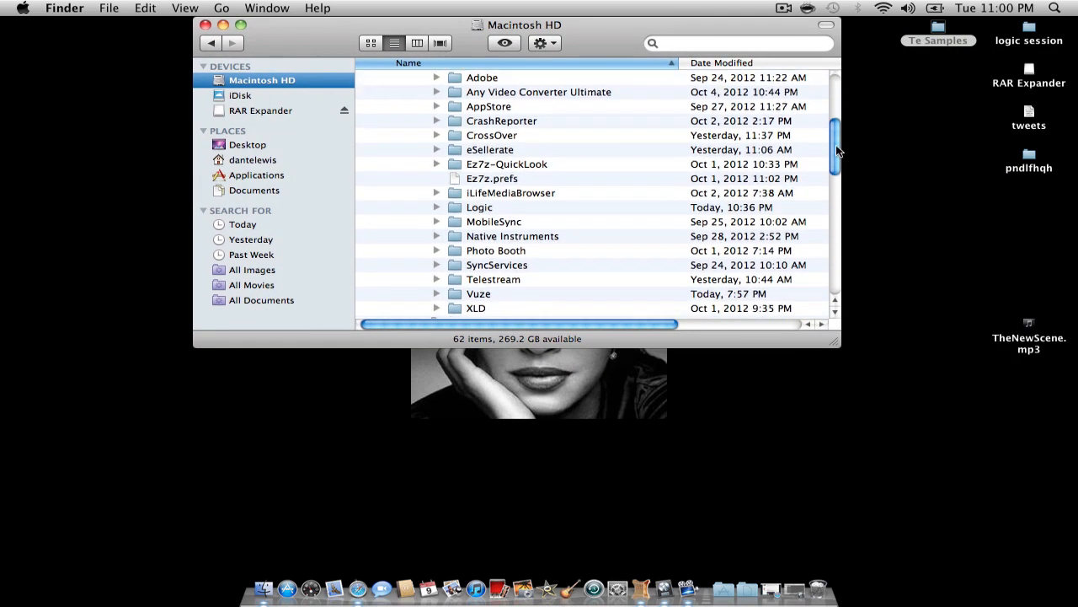
scroll("down", 3)
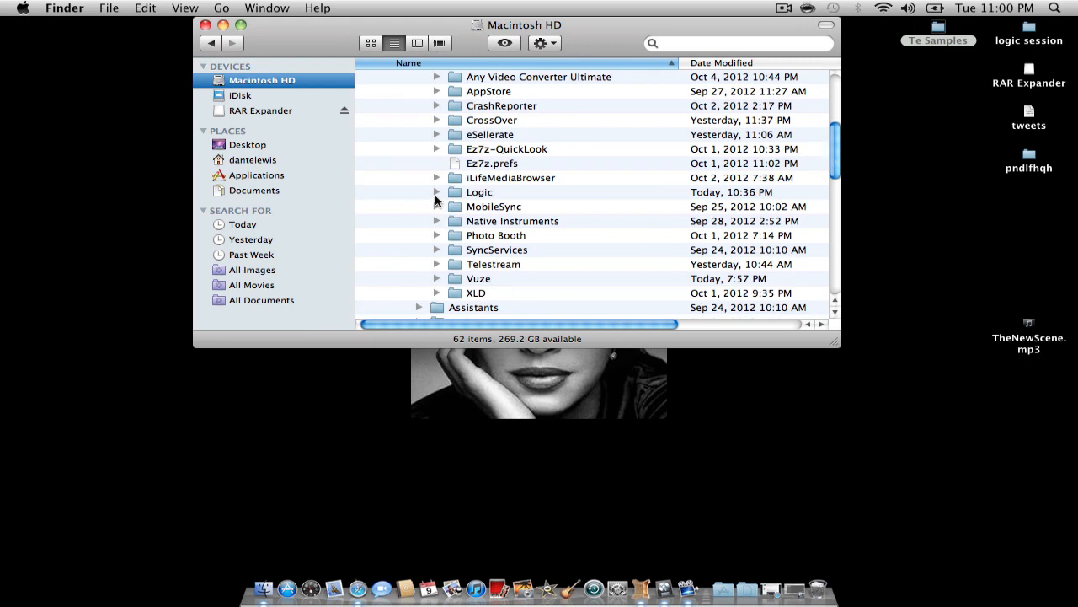
left_click(437, 192)
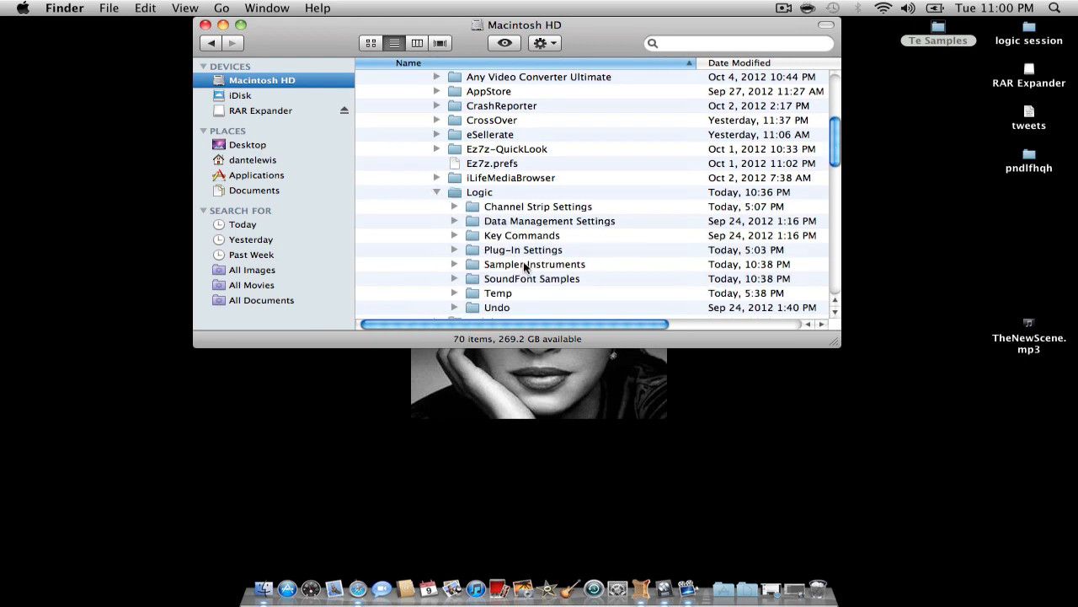
mouse_move(533, 268)
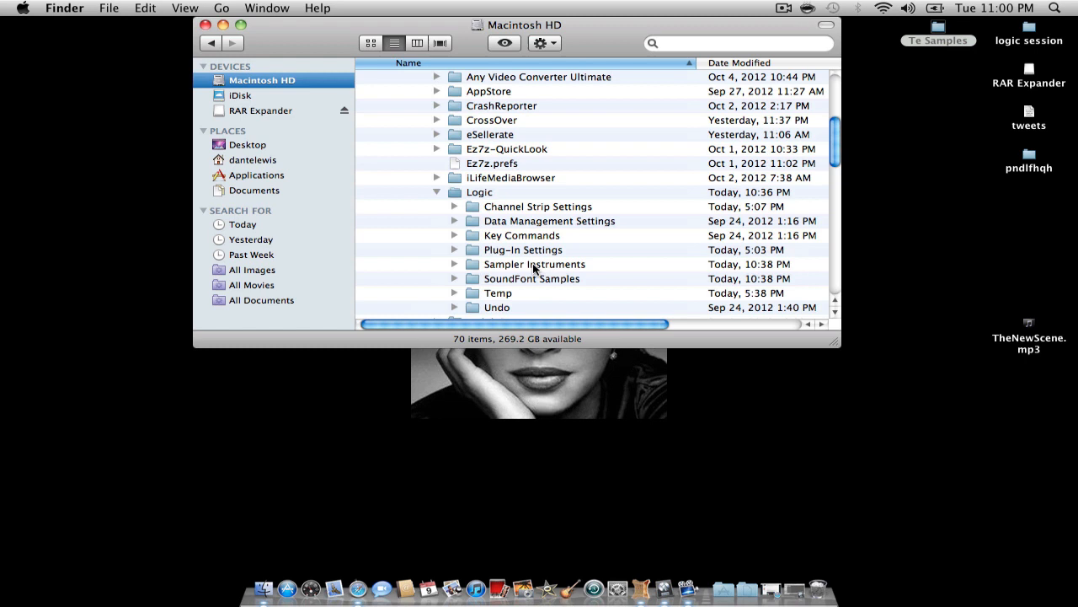
mouse_move(577, 272)
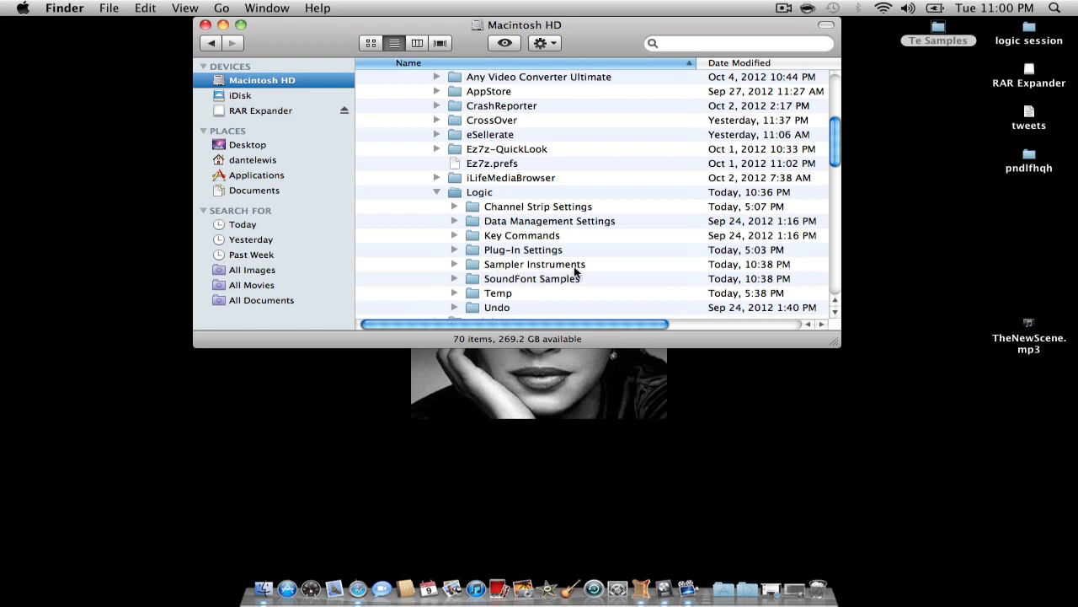
mouse_move(573, 283)
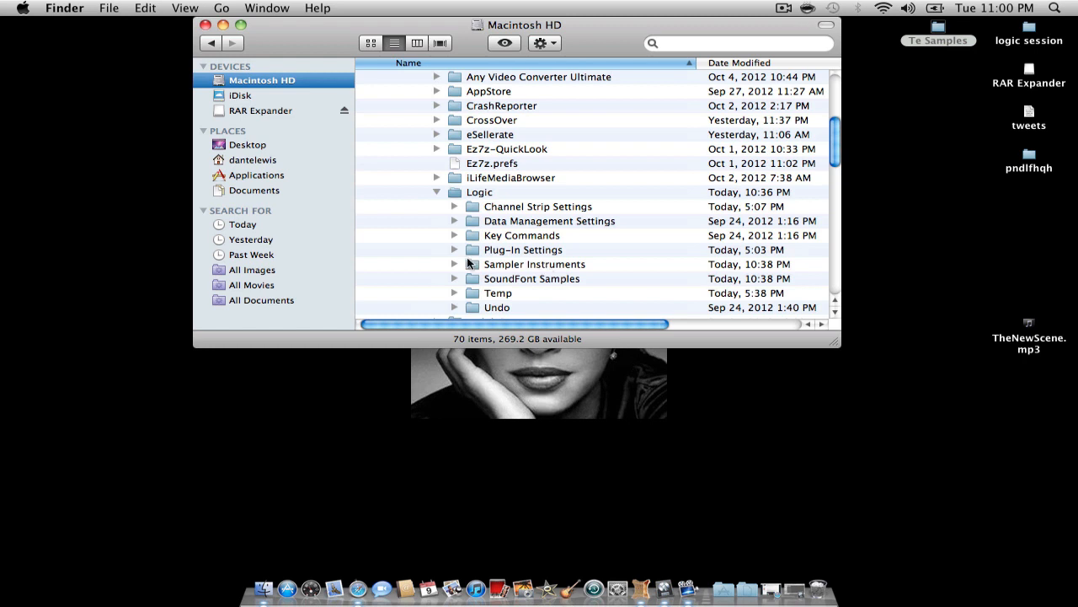
left_click(455, 264)
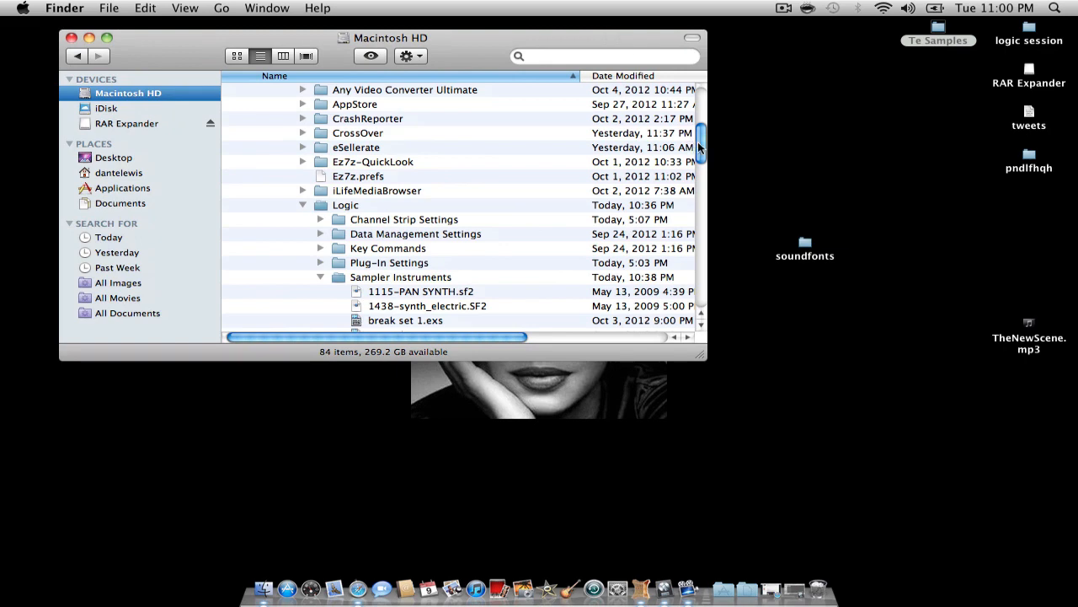
Step: Open the soundfonts folder on the desktop
scroll("down", 3)
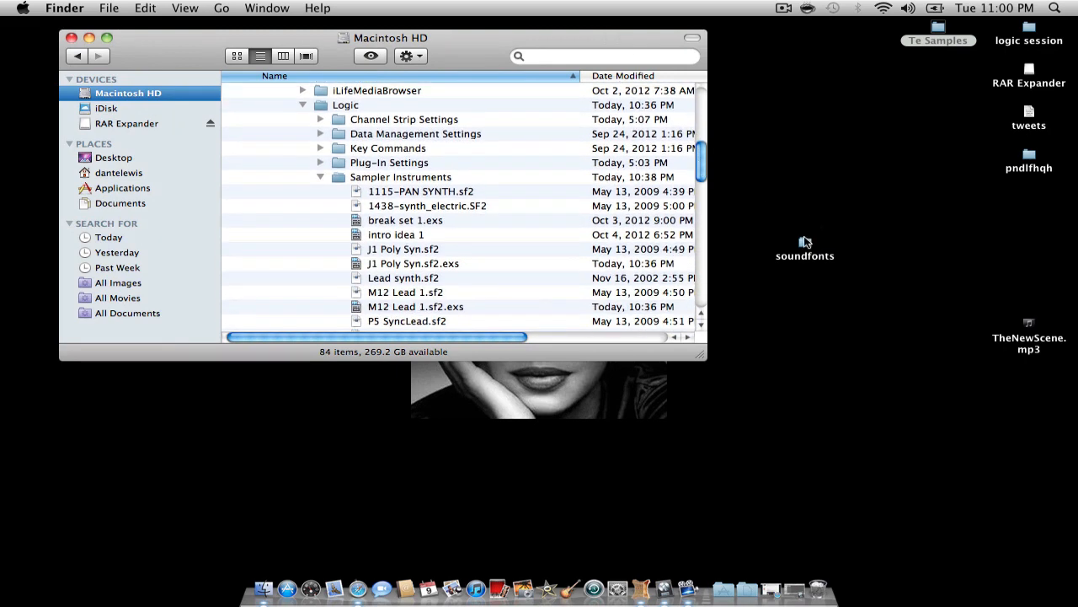
double_click(805, 241)
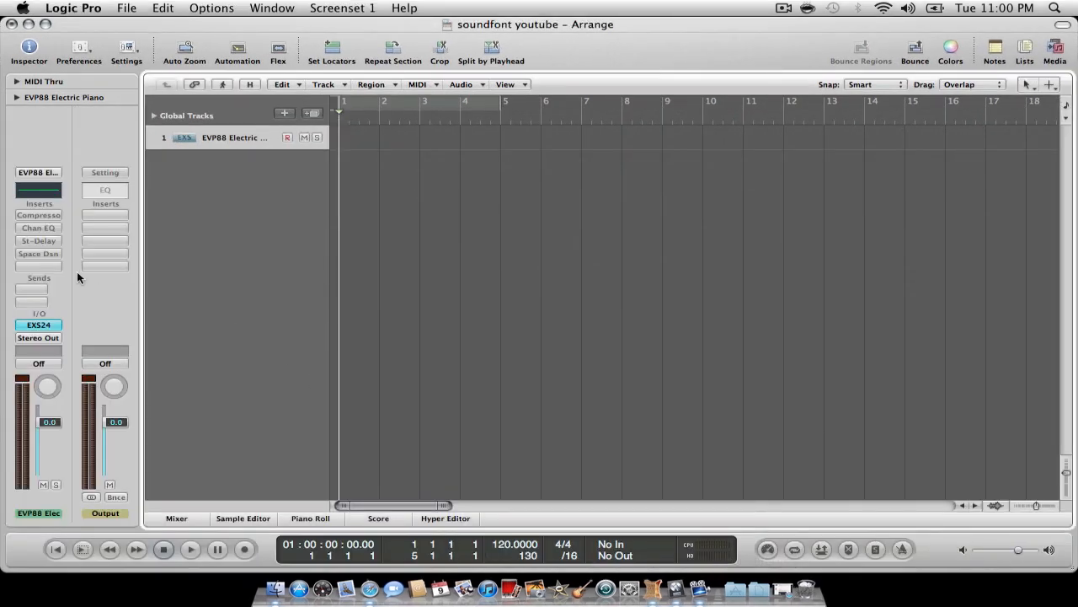
Step: Load the Brass 2 soundfont from the EXS24 sampler's instrument menu
left_click(39, 325)
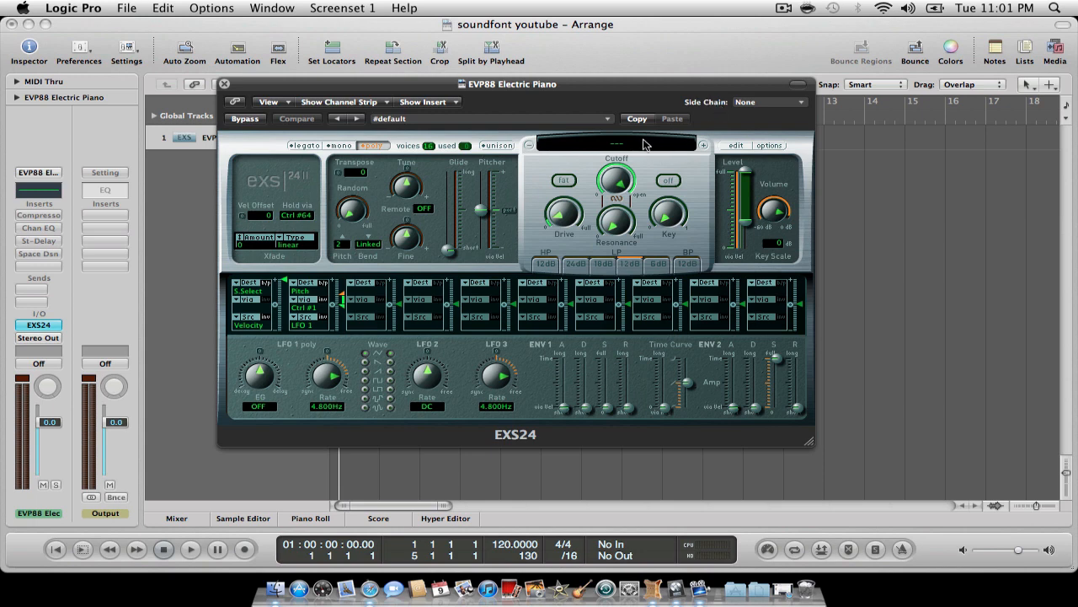
left_click(615, 143)
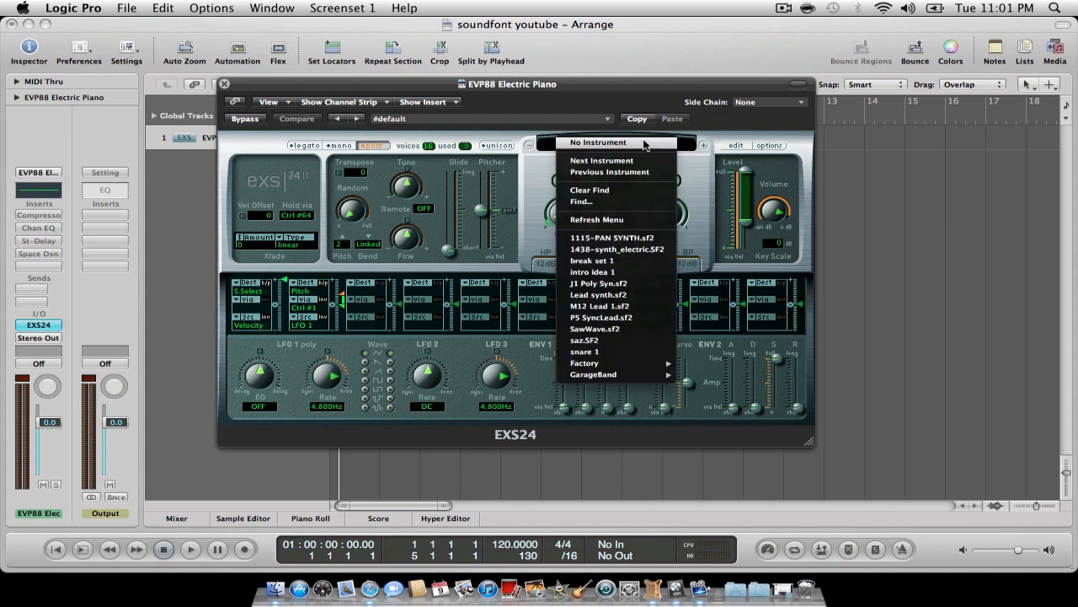
mouse_move(615, 190)
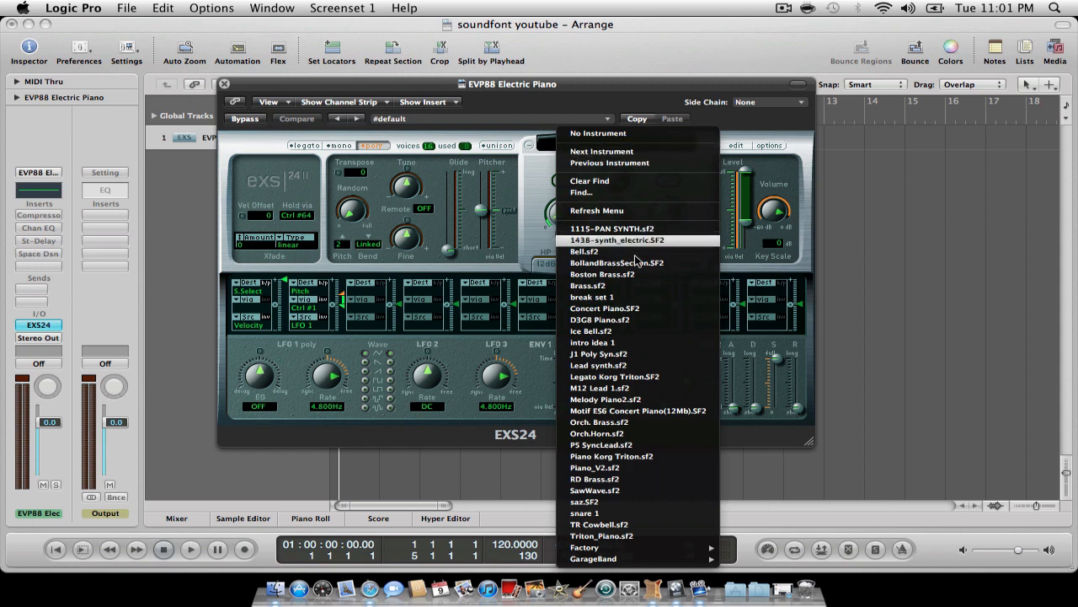
left_click(587, 285)
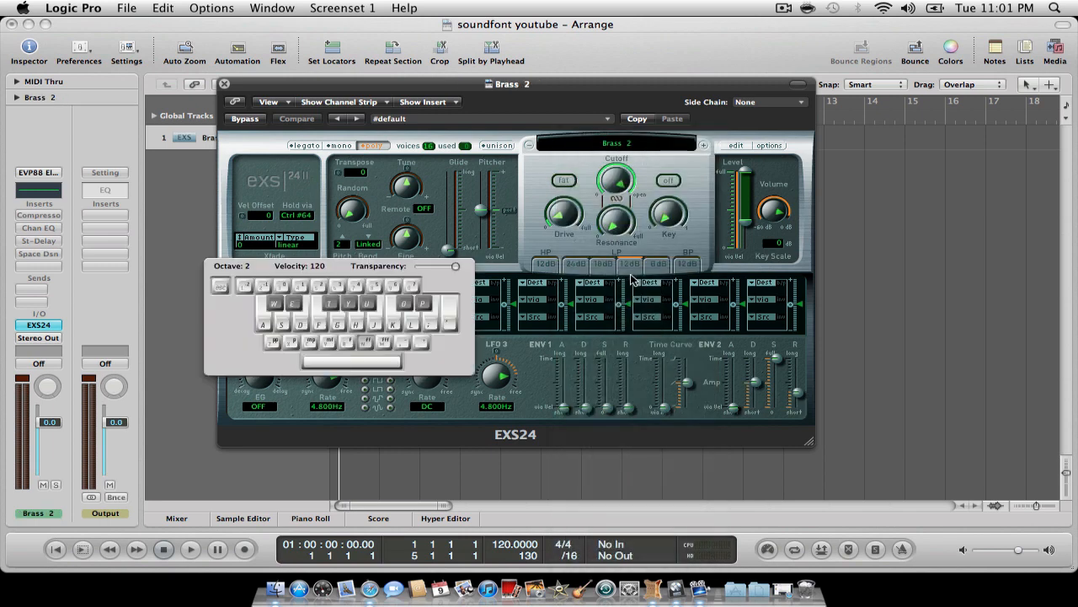